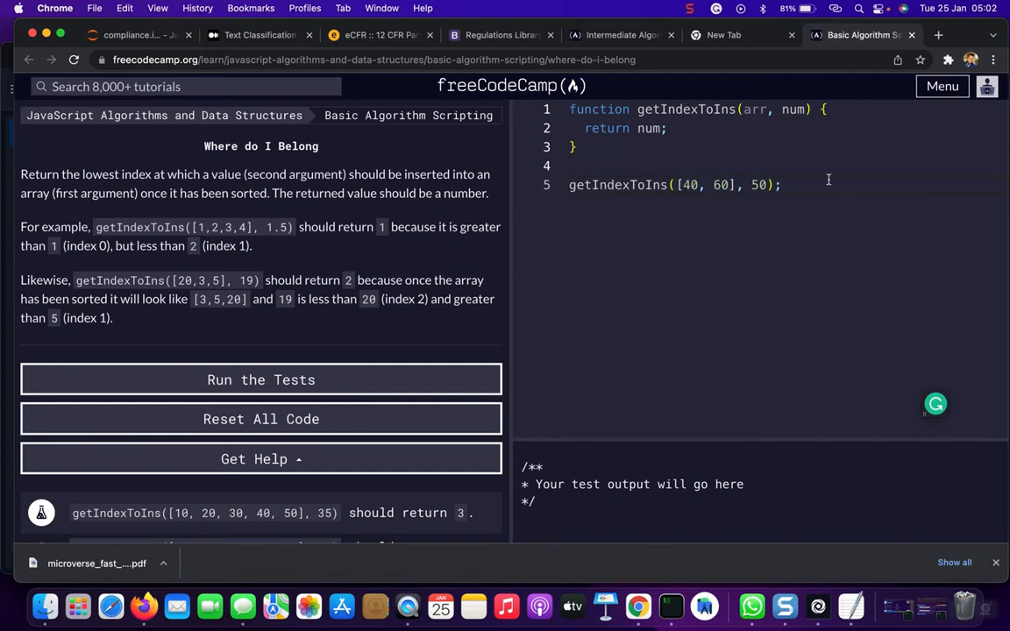
mouse_move(740, 143)
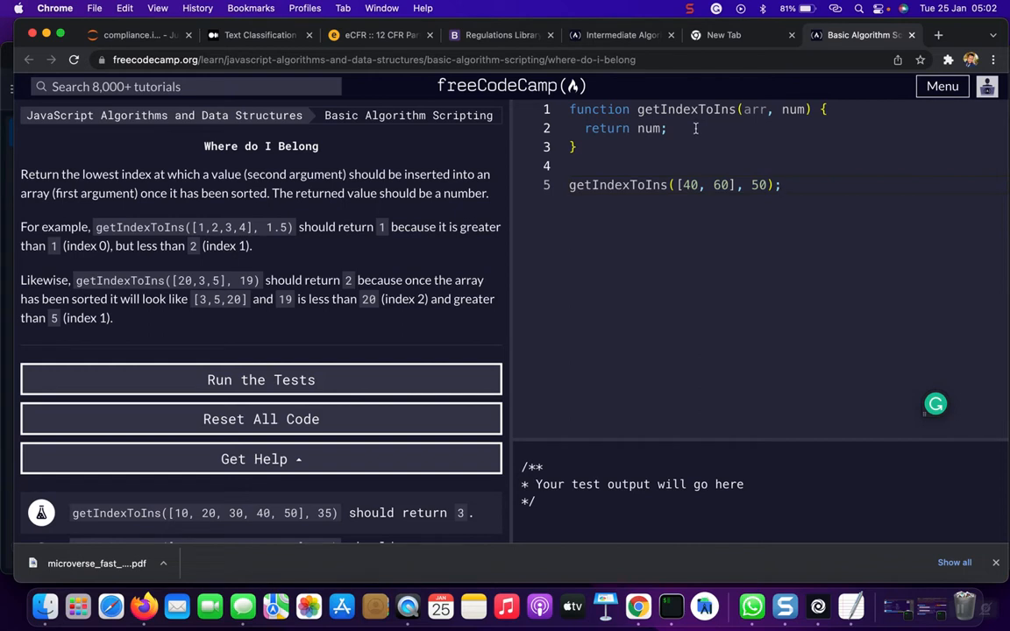
mouse_move(825, 112)
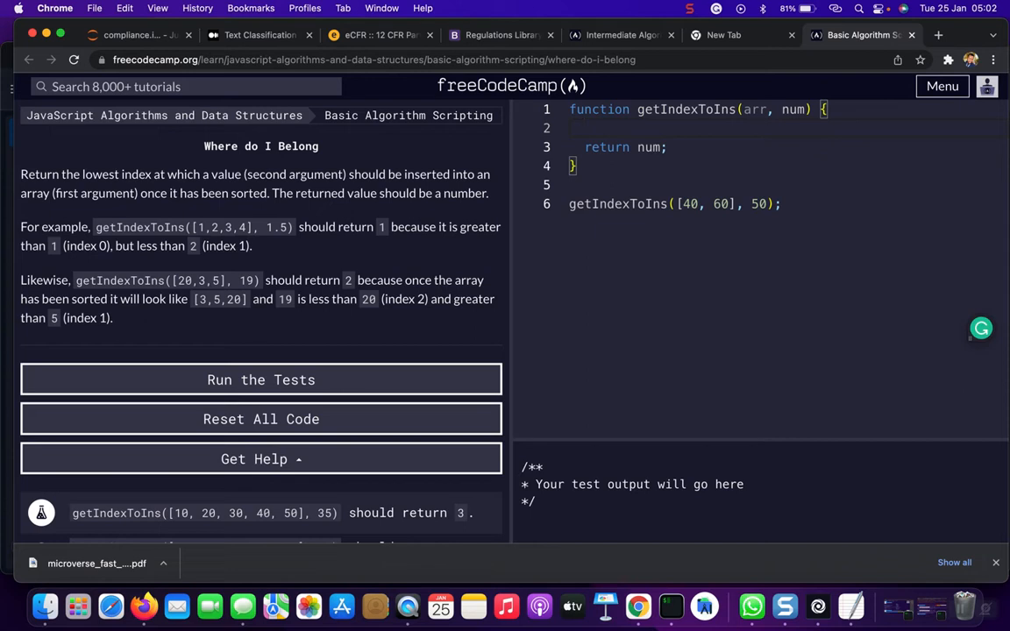
Step: Insert arr.sort((a, b) => a -b); as the first statement and add a blank line after it
double_click(752, 109)
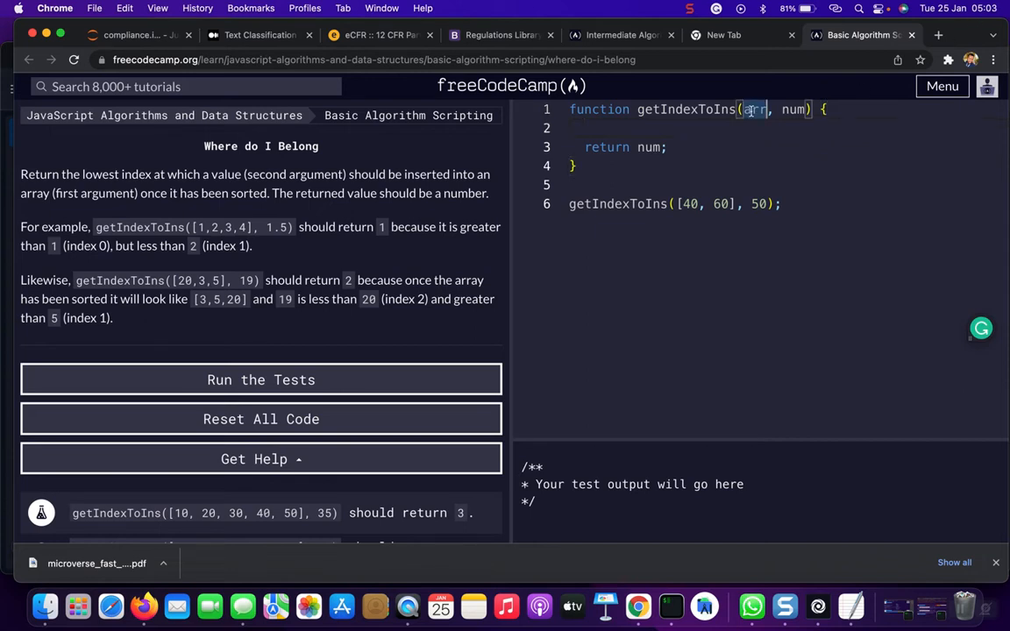
text(ar)
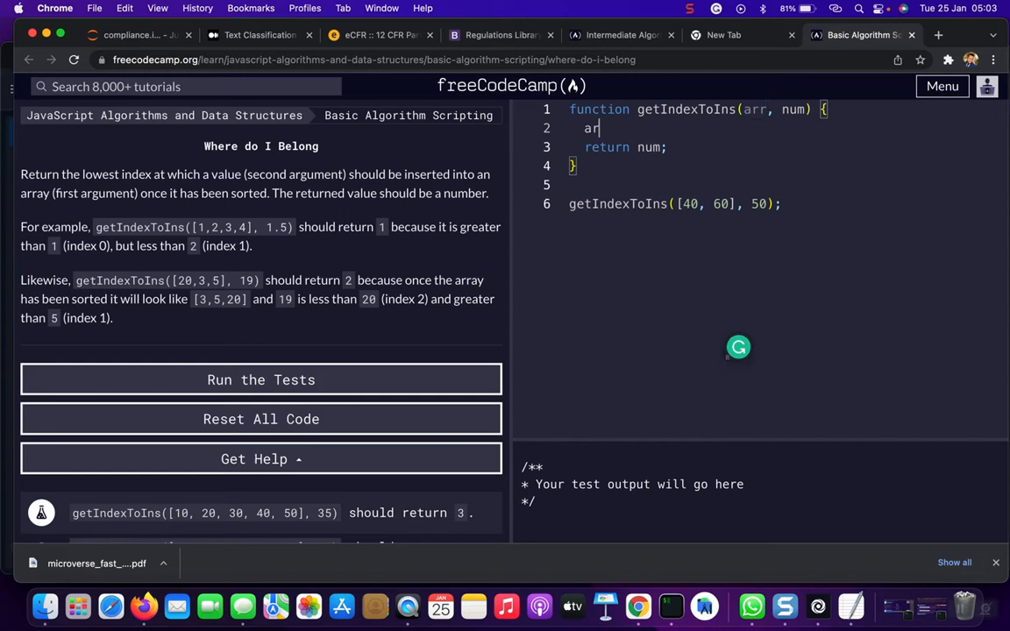
text(.sor)
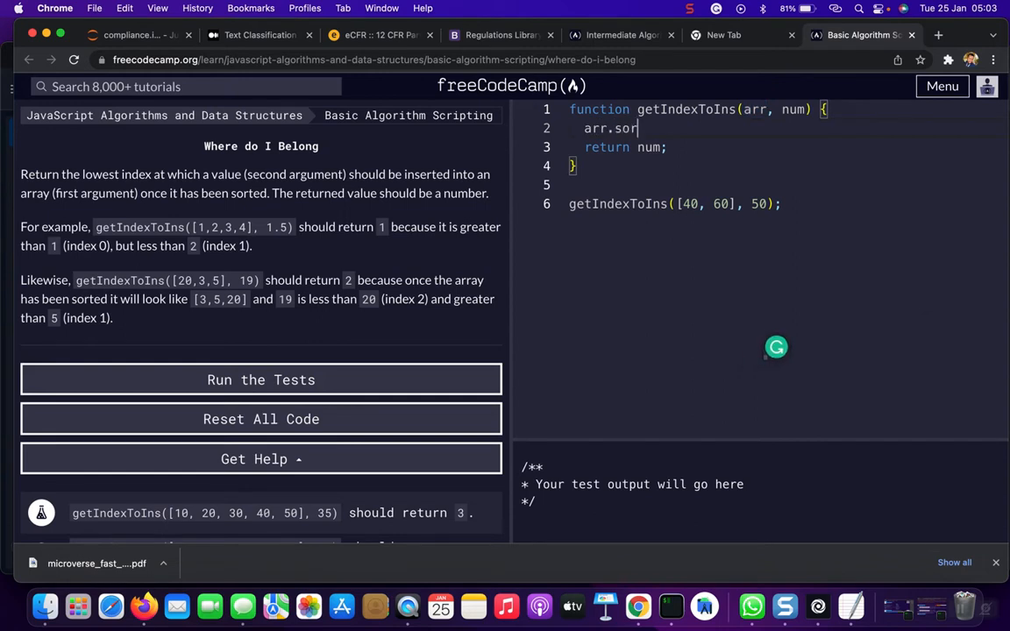
text(())
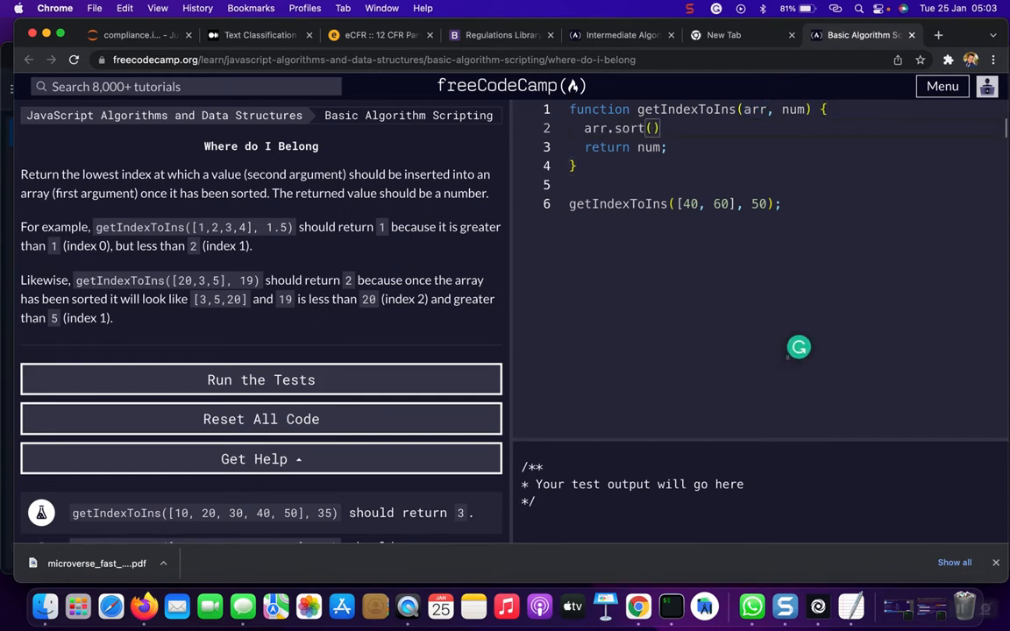
text(())
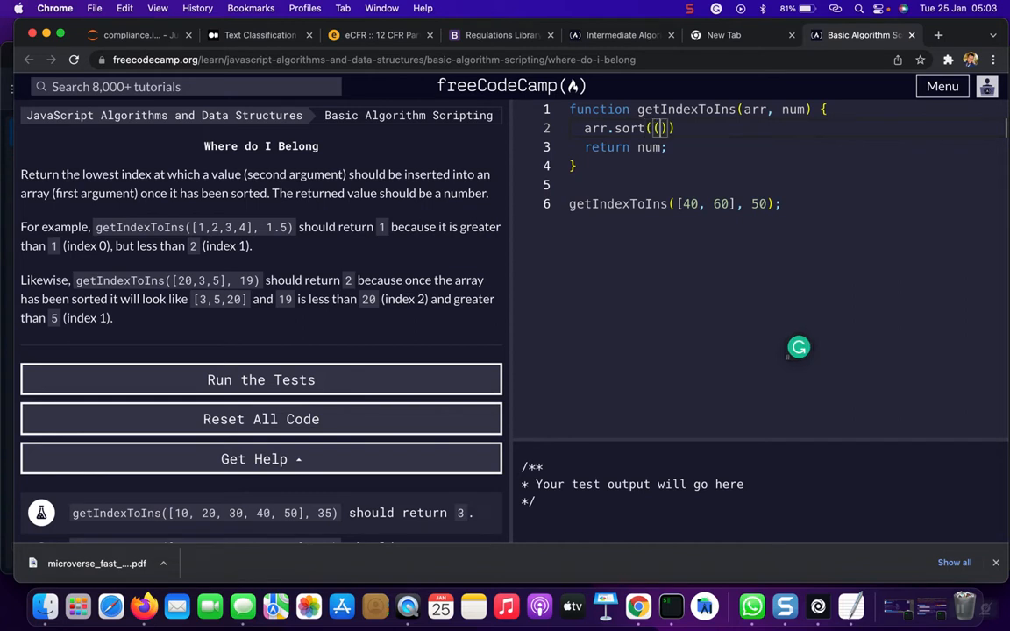
text(a,)
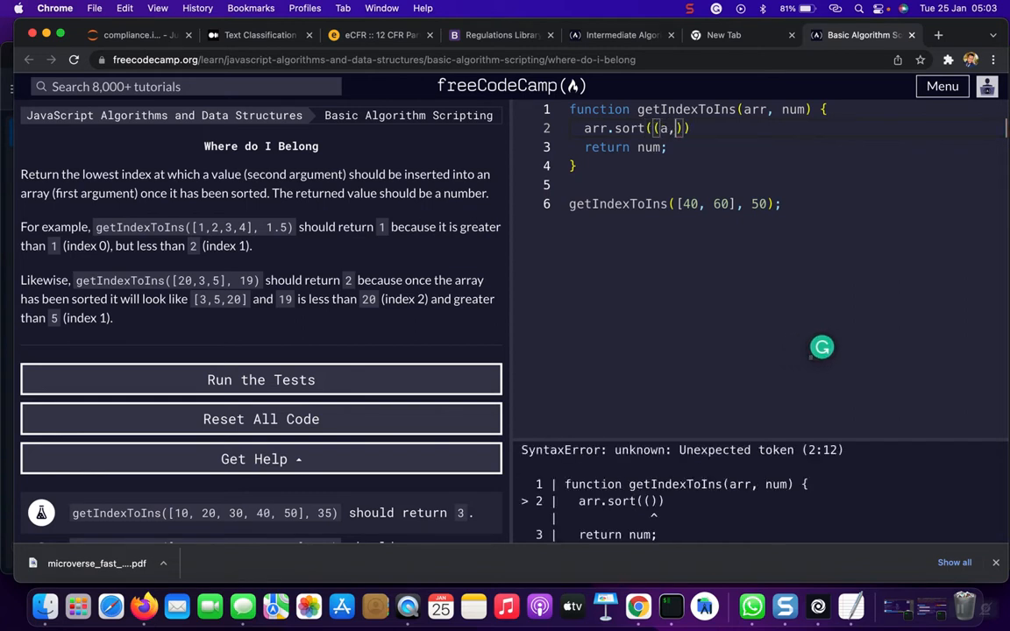
text(b)
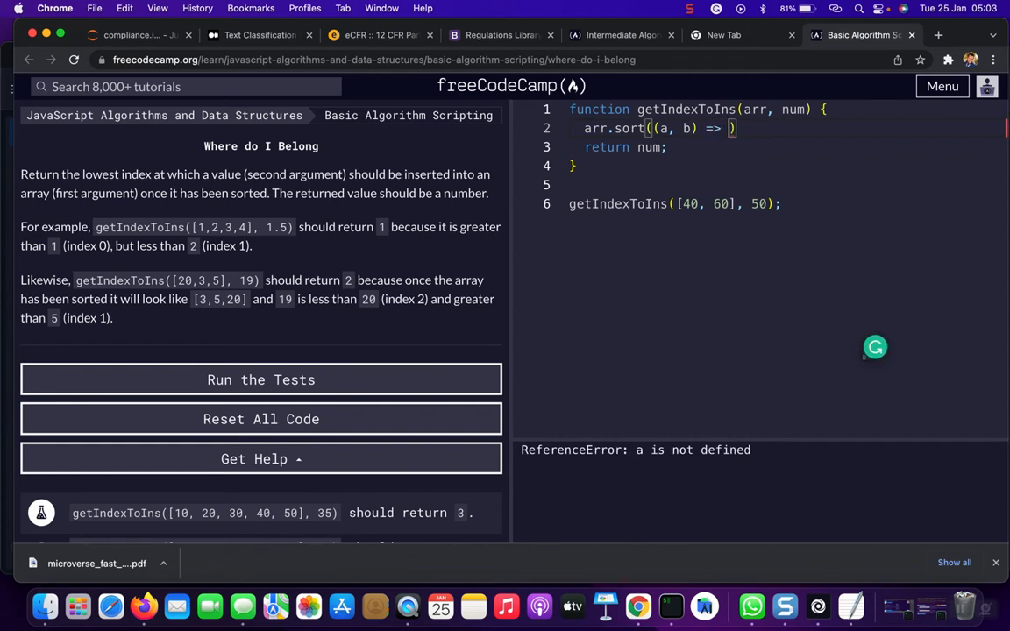
text(a)
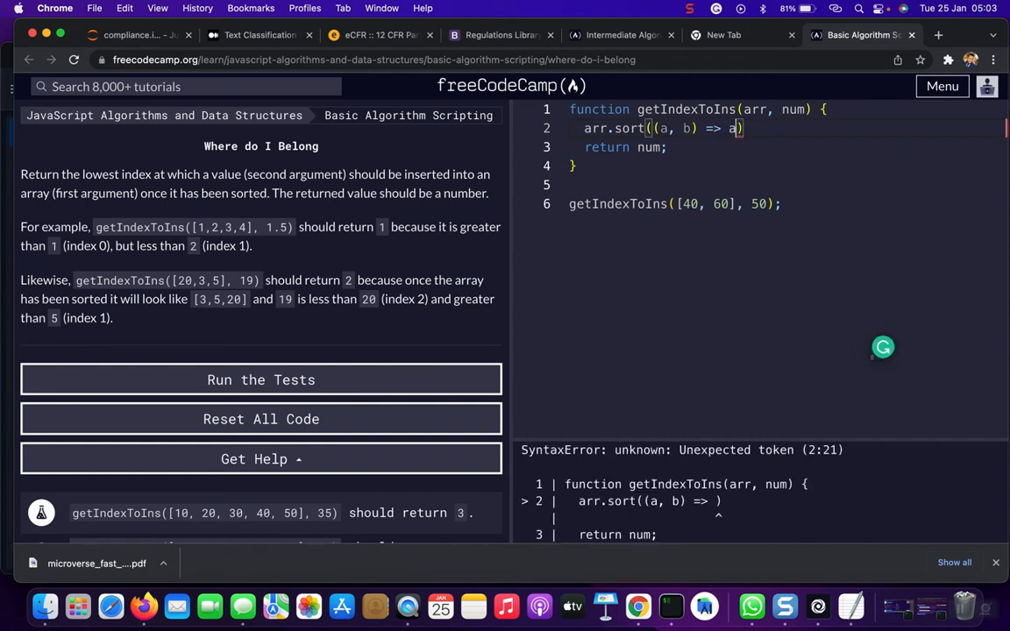
text(-b)
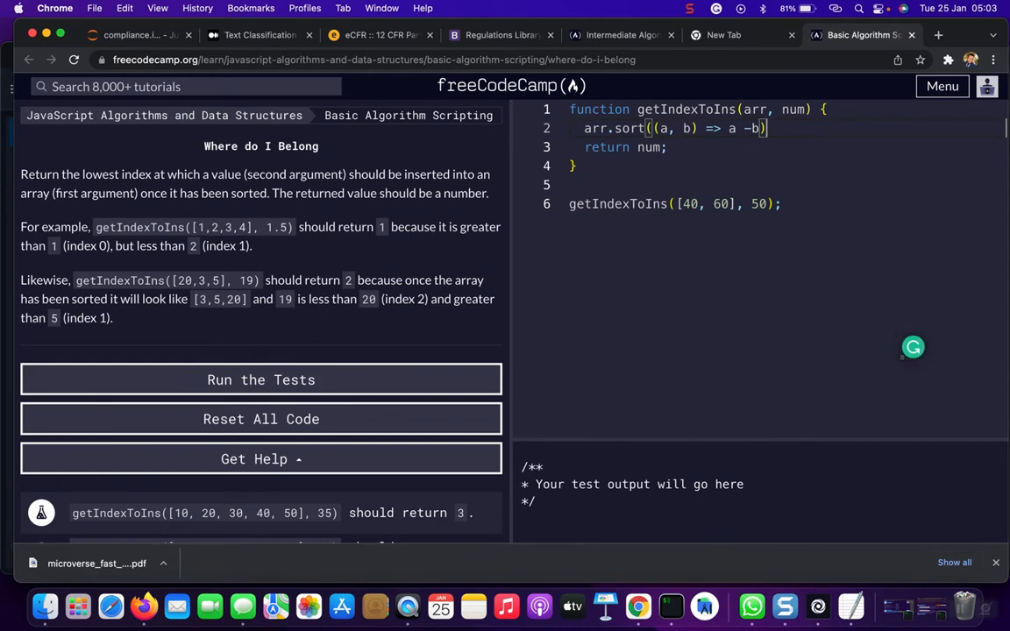
text(;)
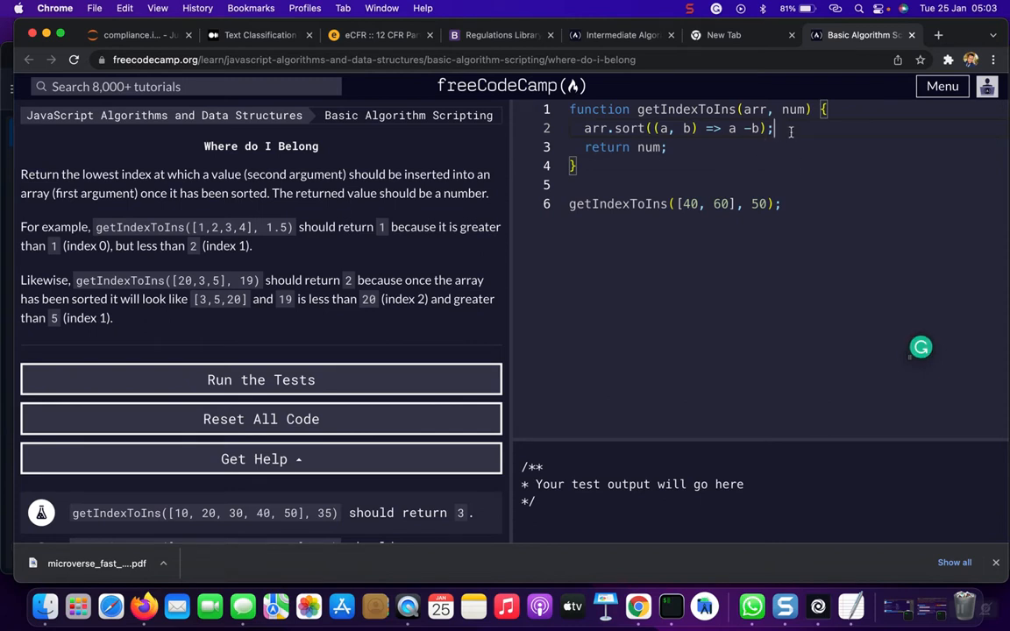
key(enter)
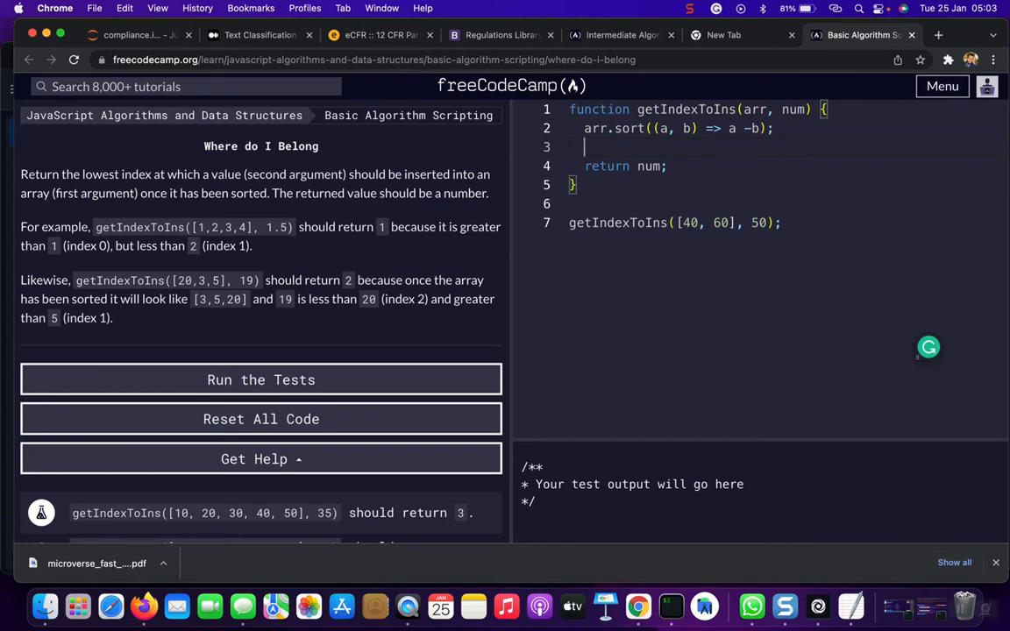
Step: Open a for loop over arr starting at let i = 0 and incrementing i
text(for)
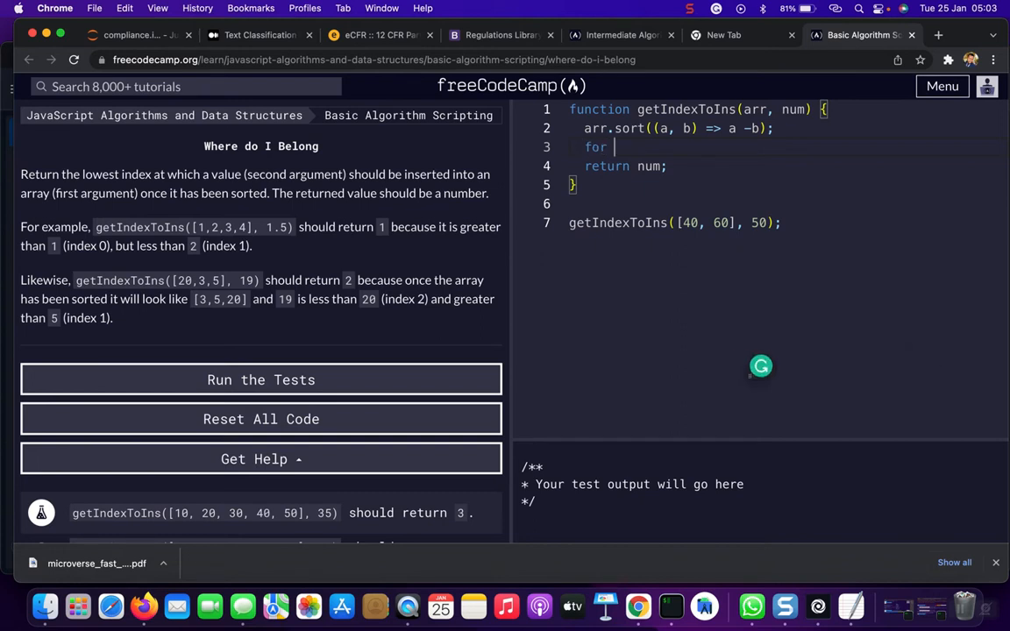
text((let ))
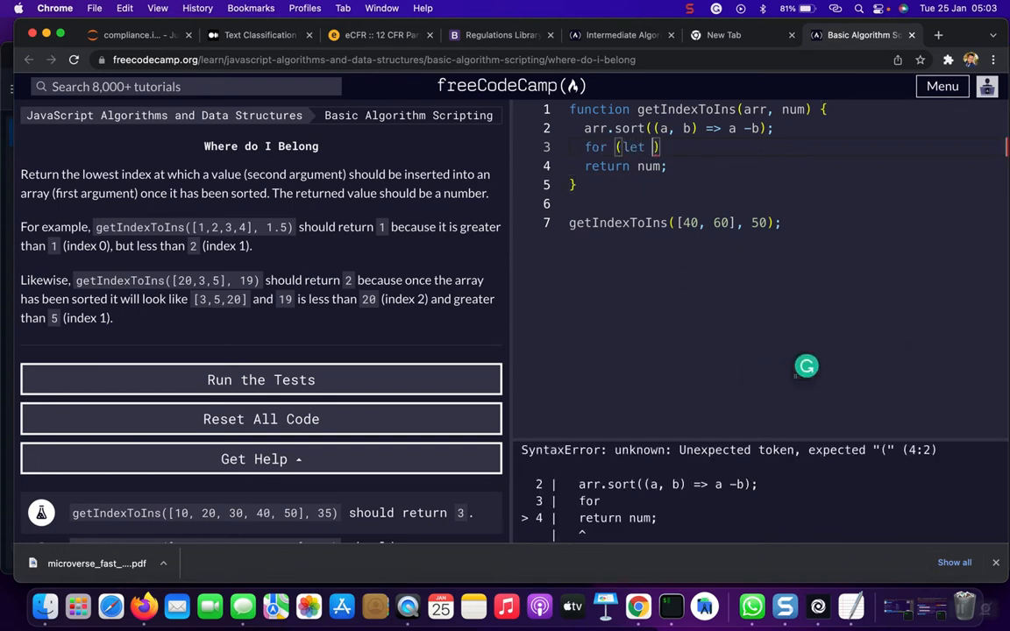
text(i = 0)
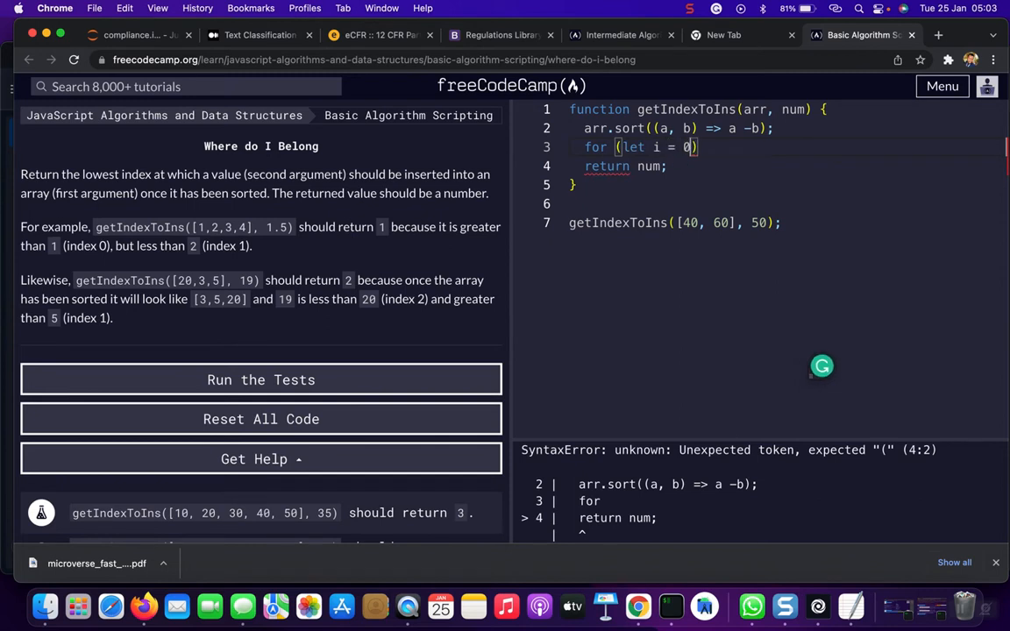
text(; i < arr.length)
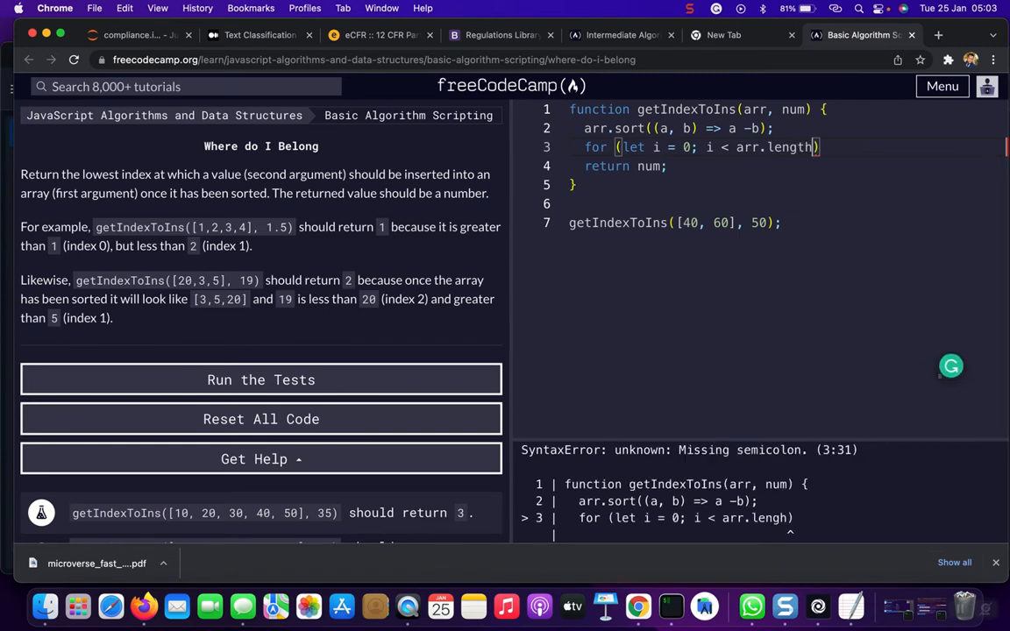
text(i)
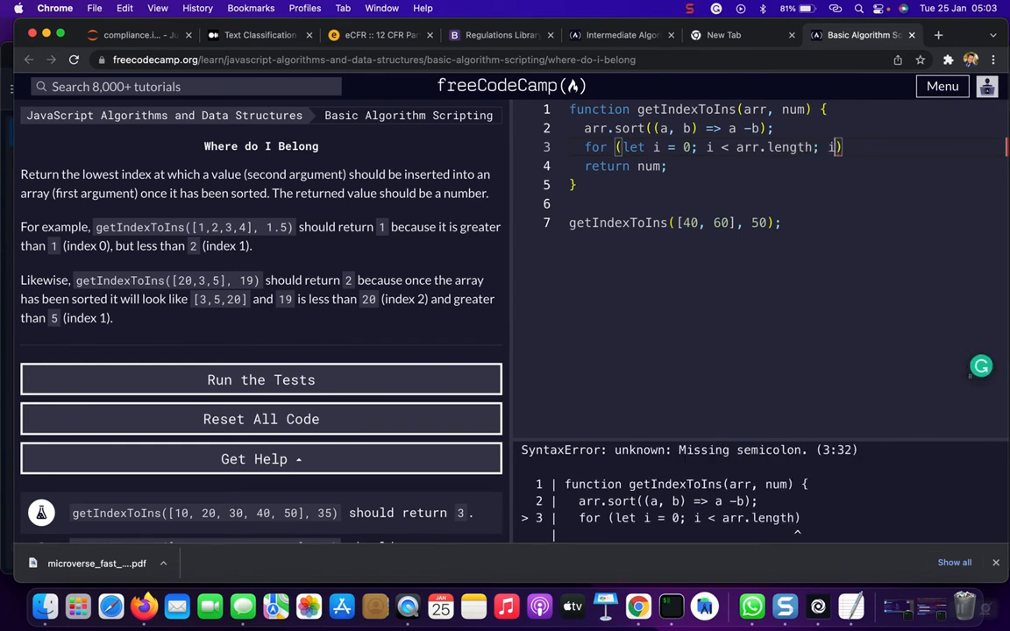
text(++))
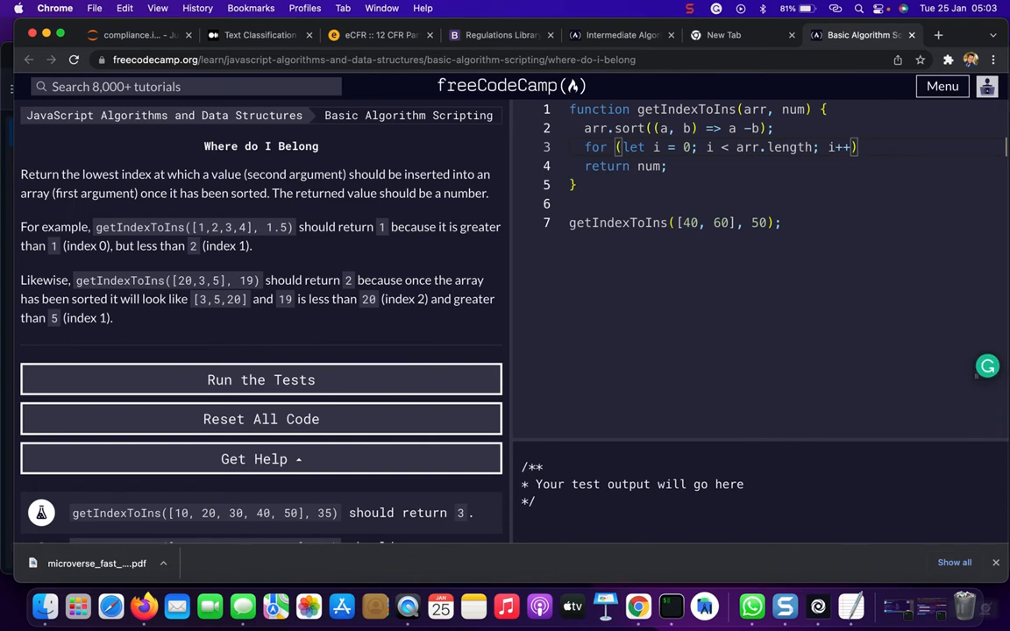
text({)
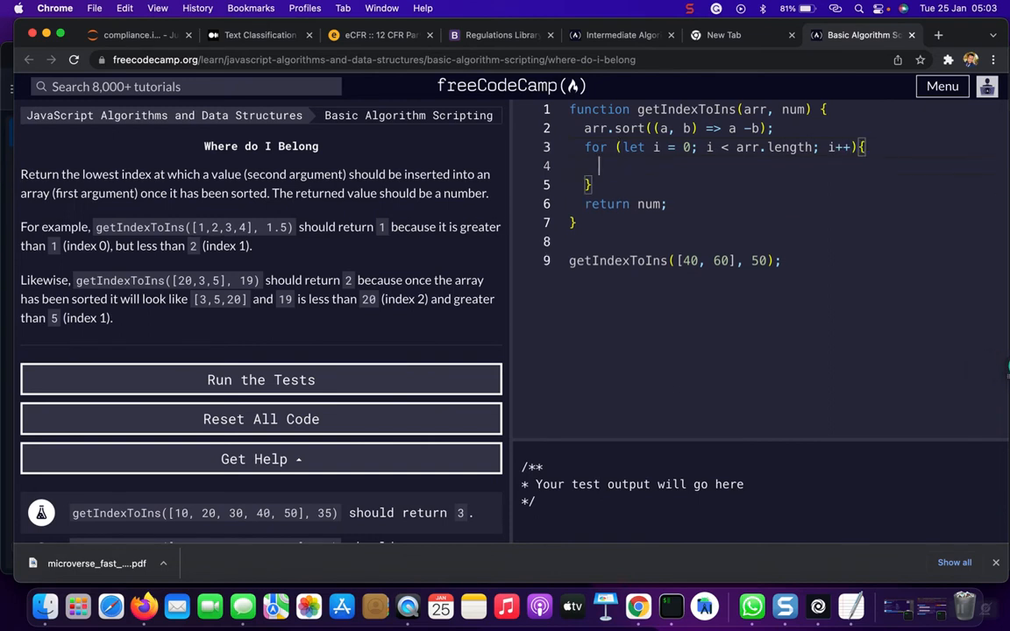
Step: Inside the loop, add if (arr[i] >= num) return i;
text(if)
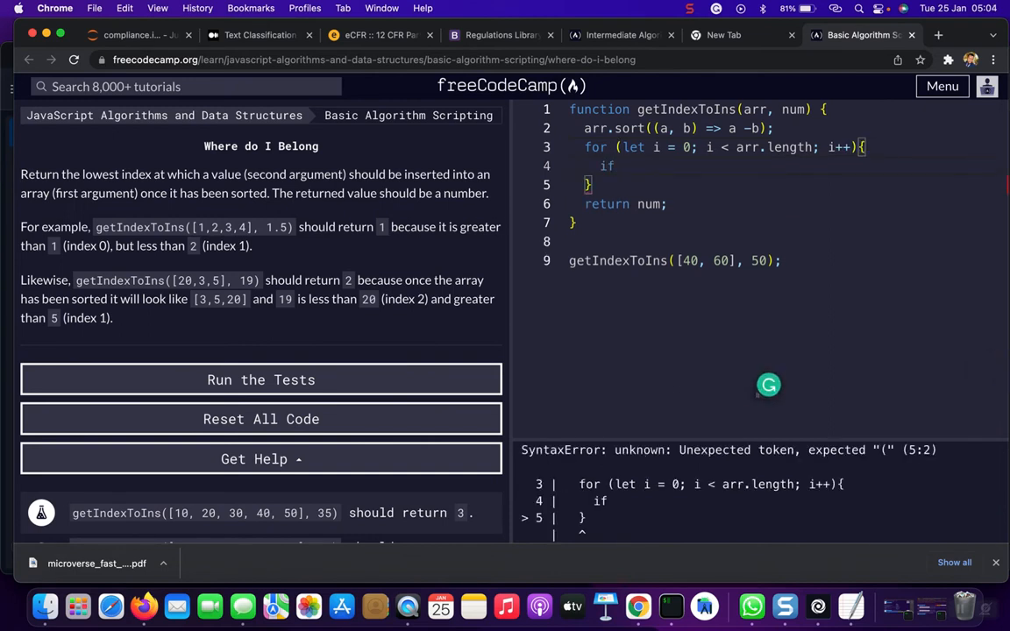
text(())
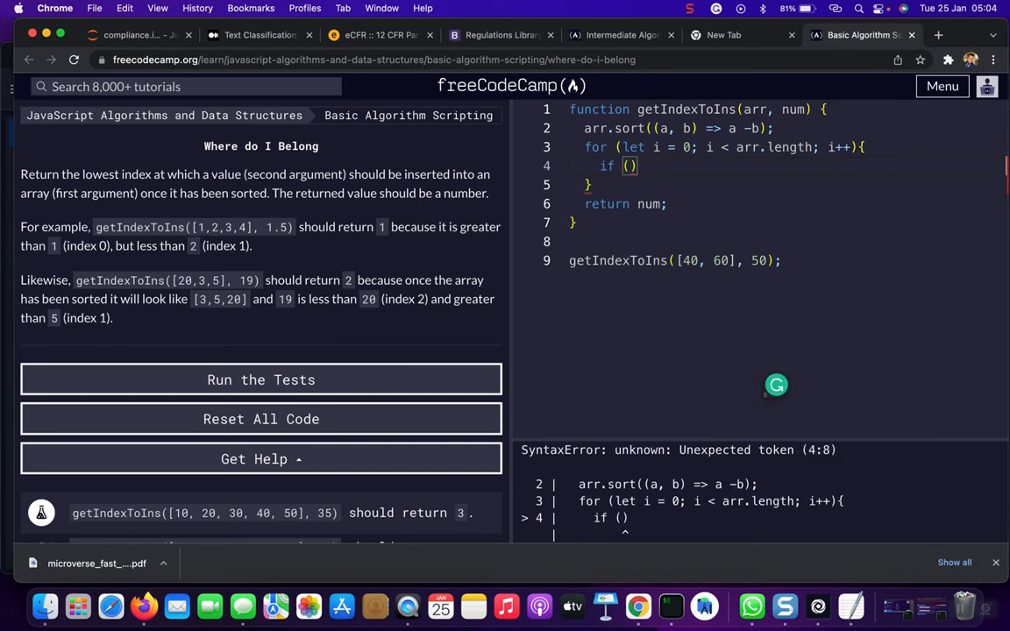
text(arr)
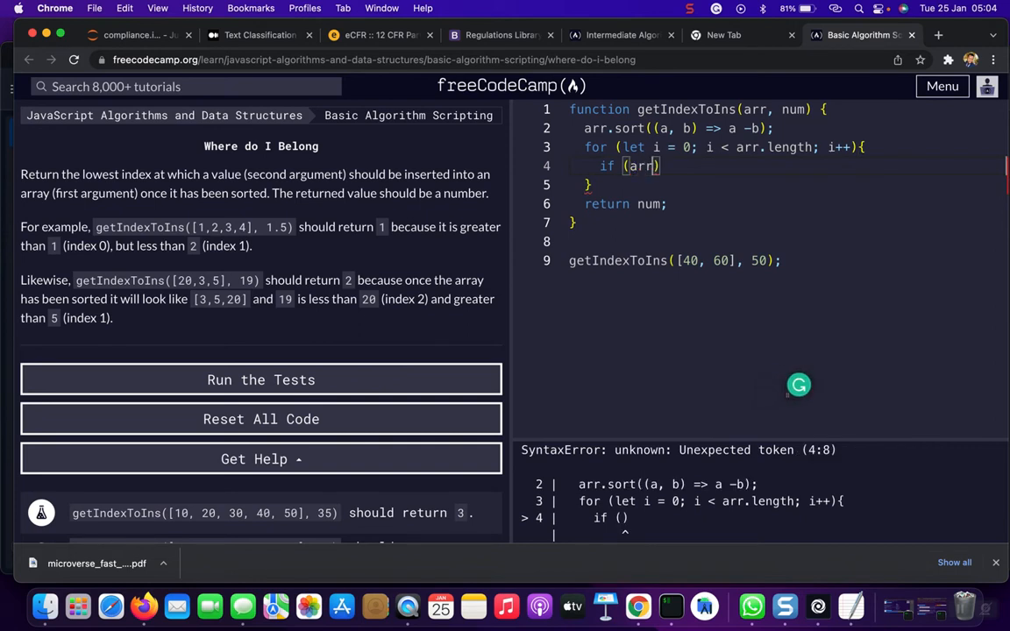
text([])
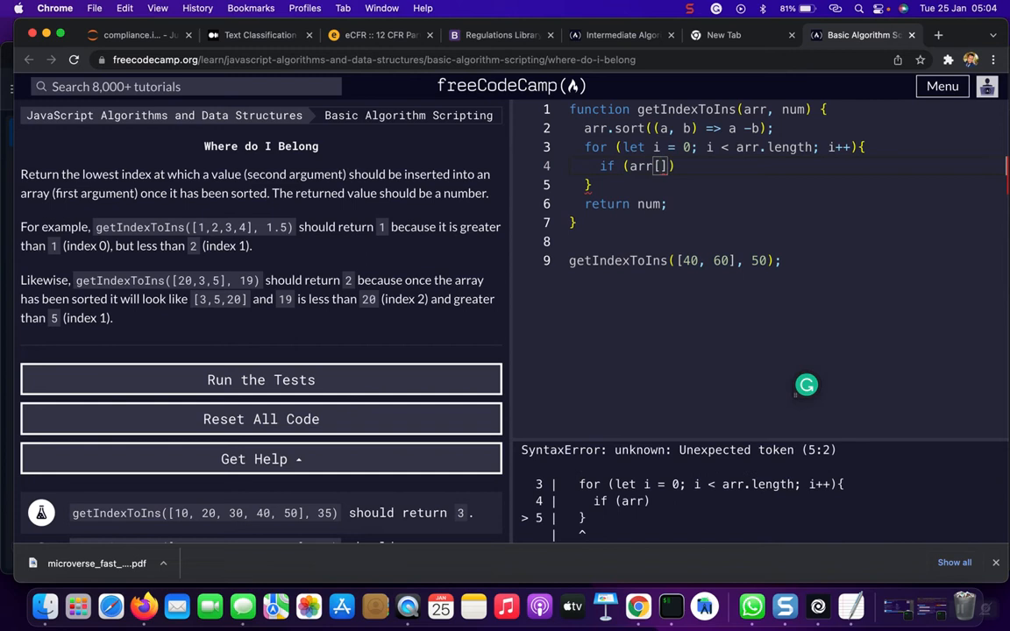
text(i)
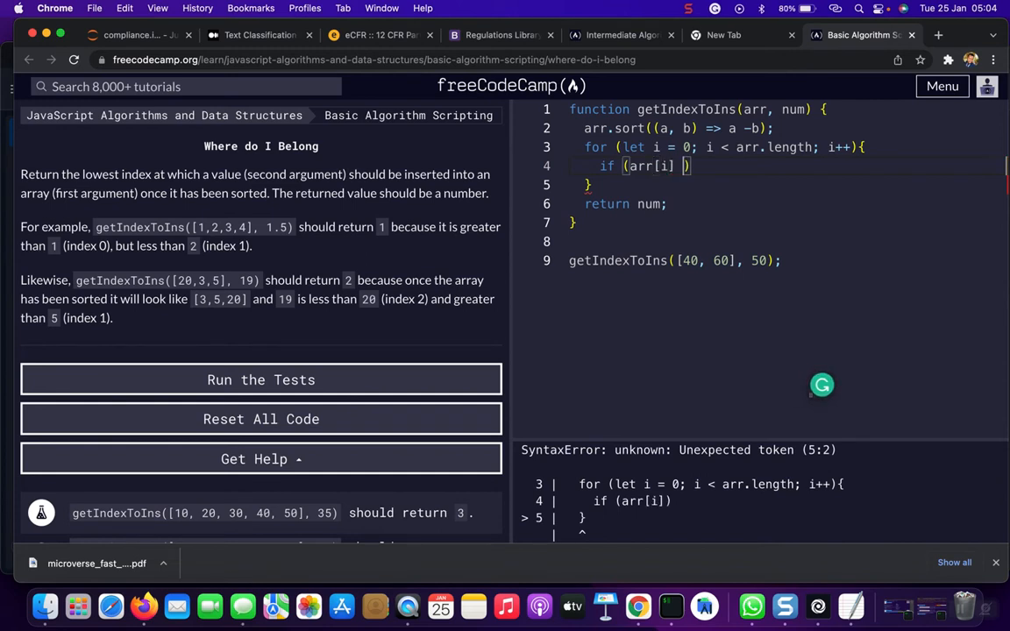
text(>)
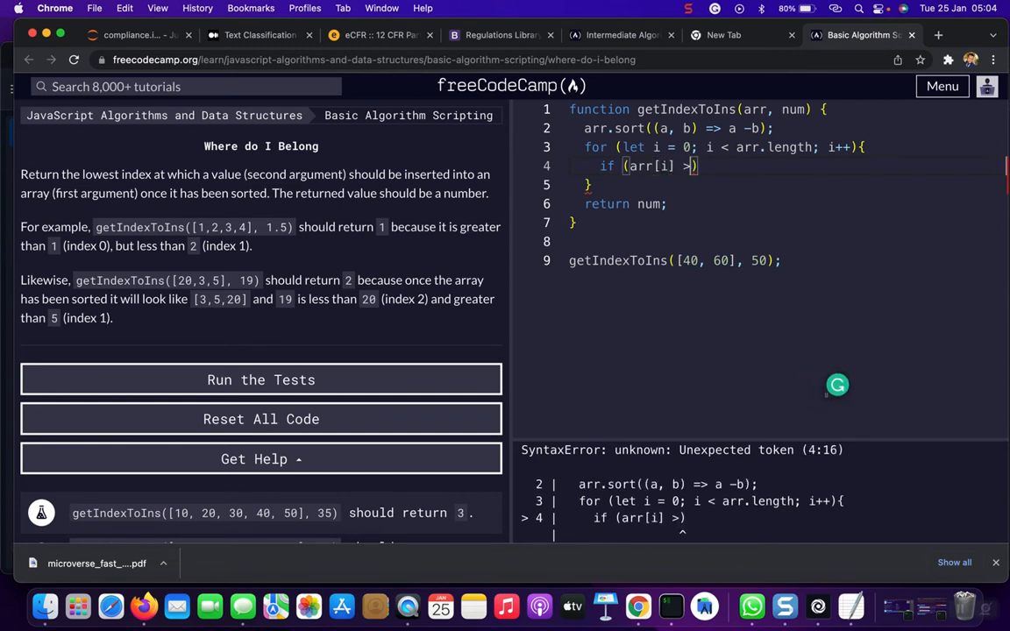
text(=)
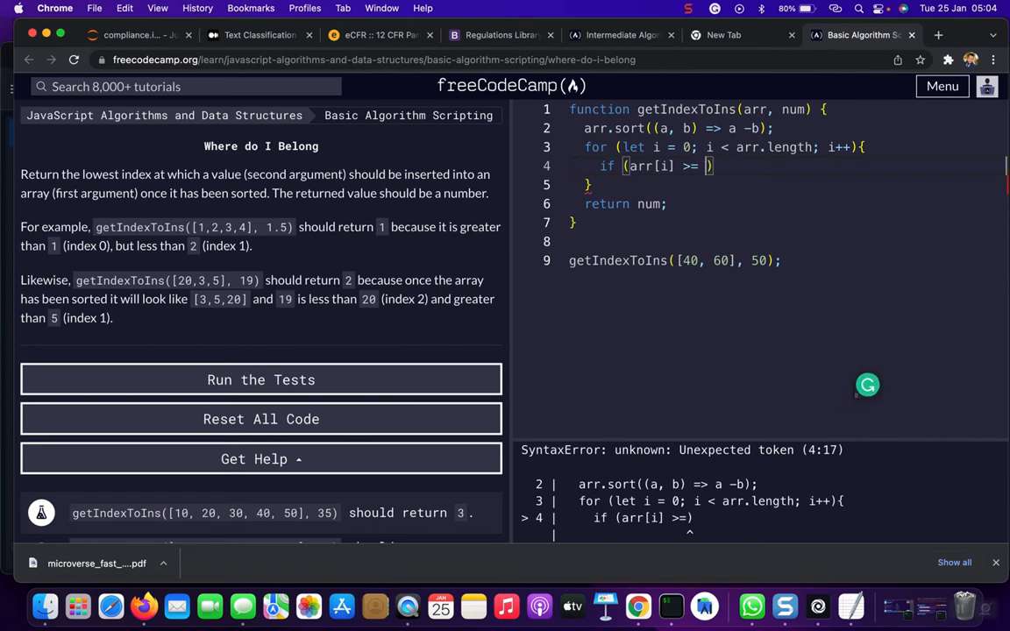
text(num)
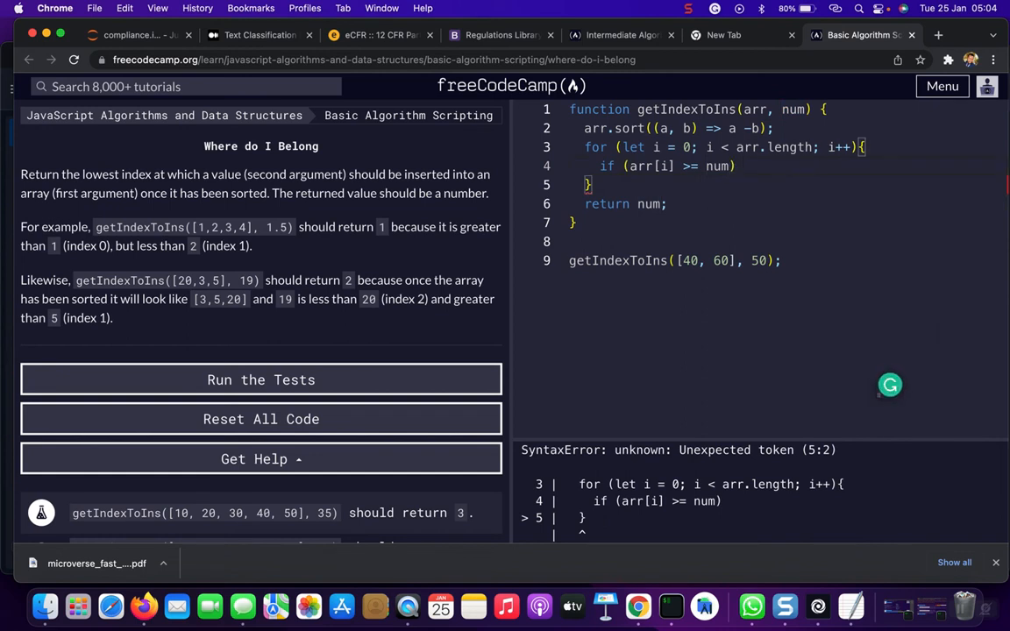
text(return)
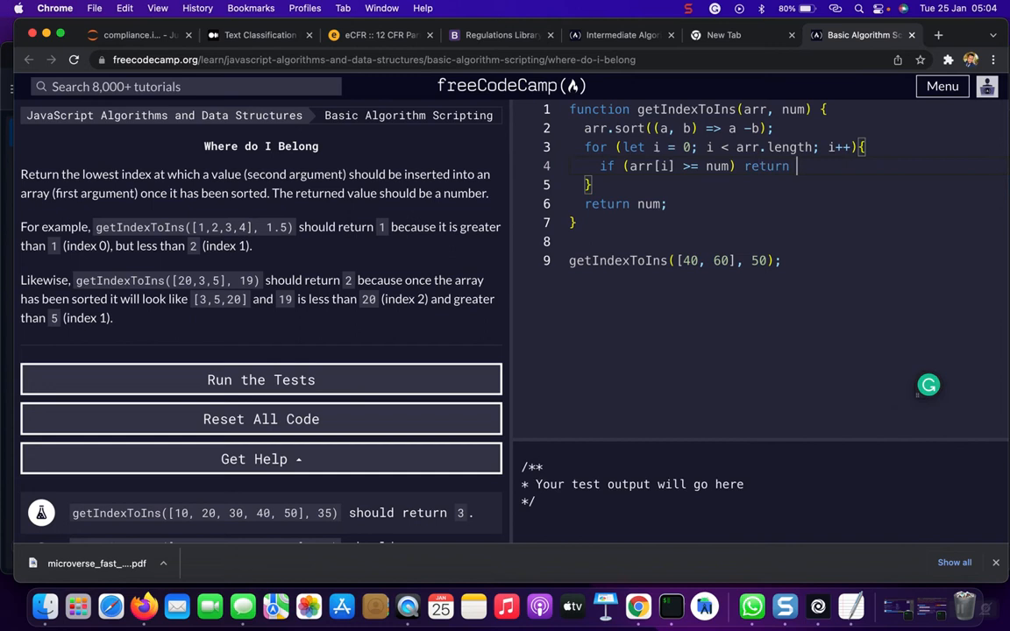
text(i;)
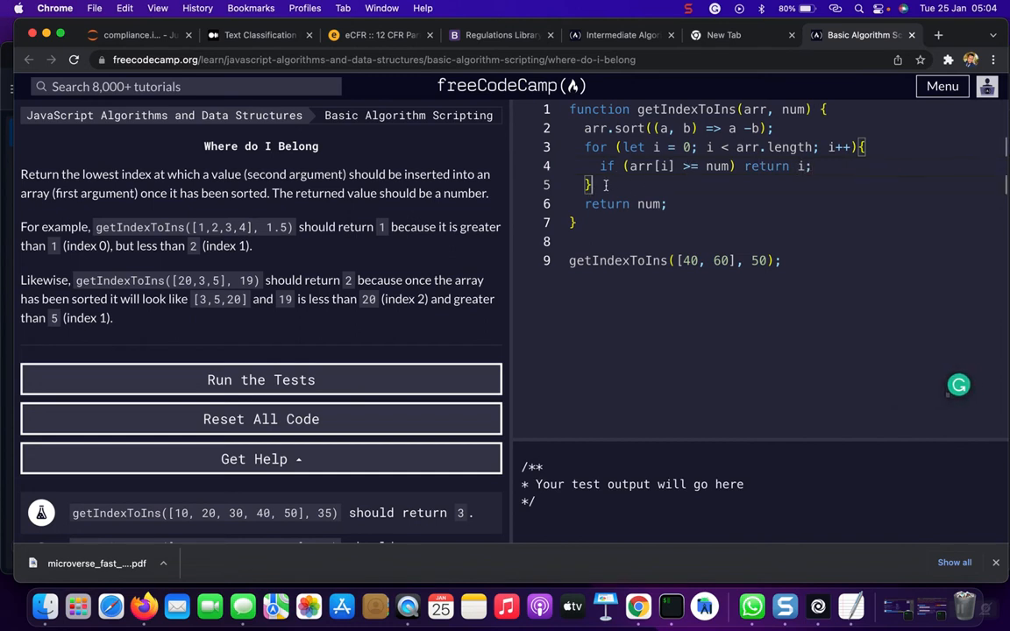
Step: Change the final return value from num to arr.length
drag(586, 146, 591, 184)
text(arr)
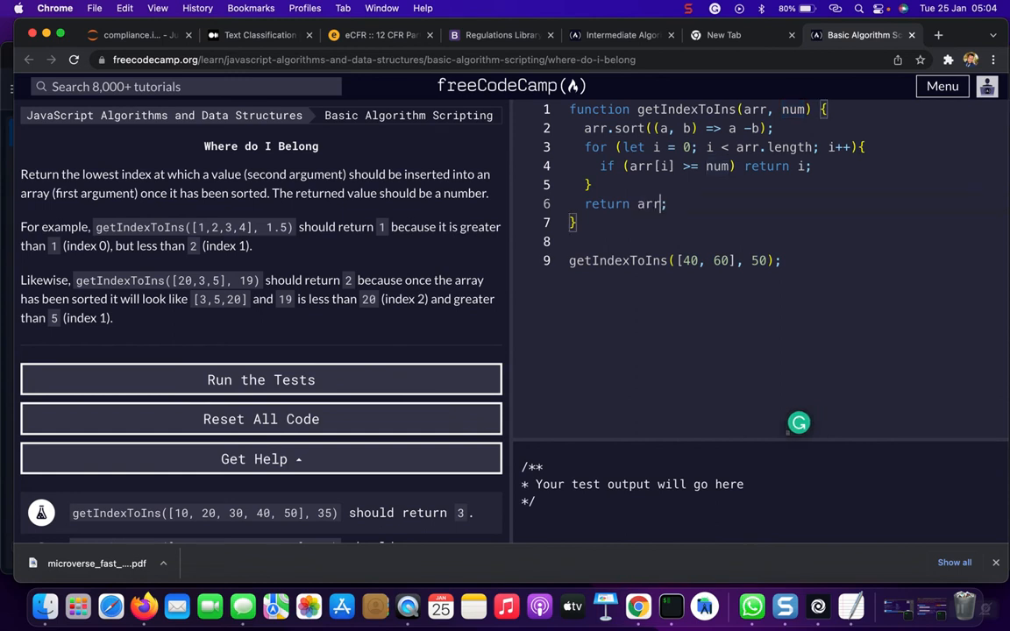
text(.leng)
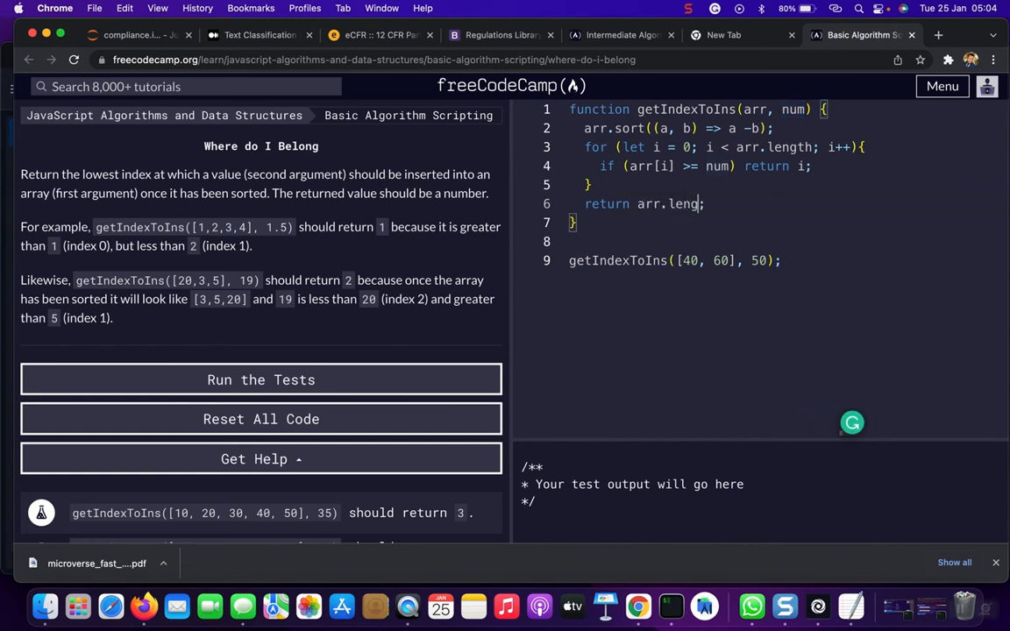
text(th)
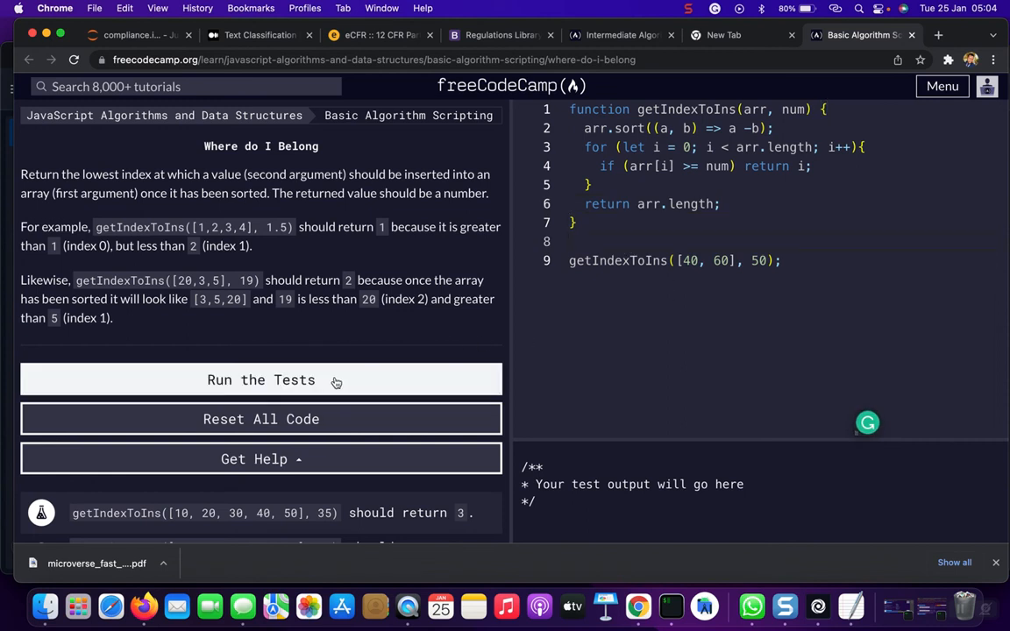
Step: Run the Where do I Belong tests, confirm they pass, and dismiss the completion dialog
click(262, 380)
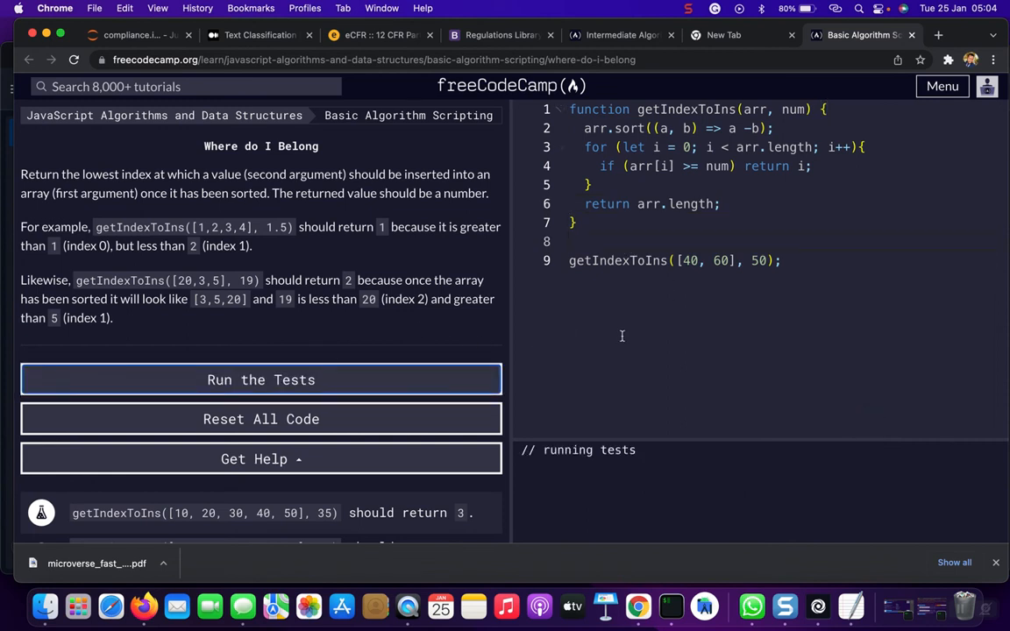
click(261, 380)
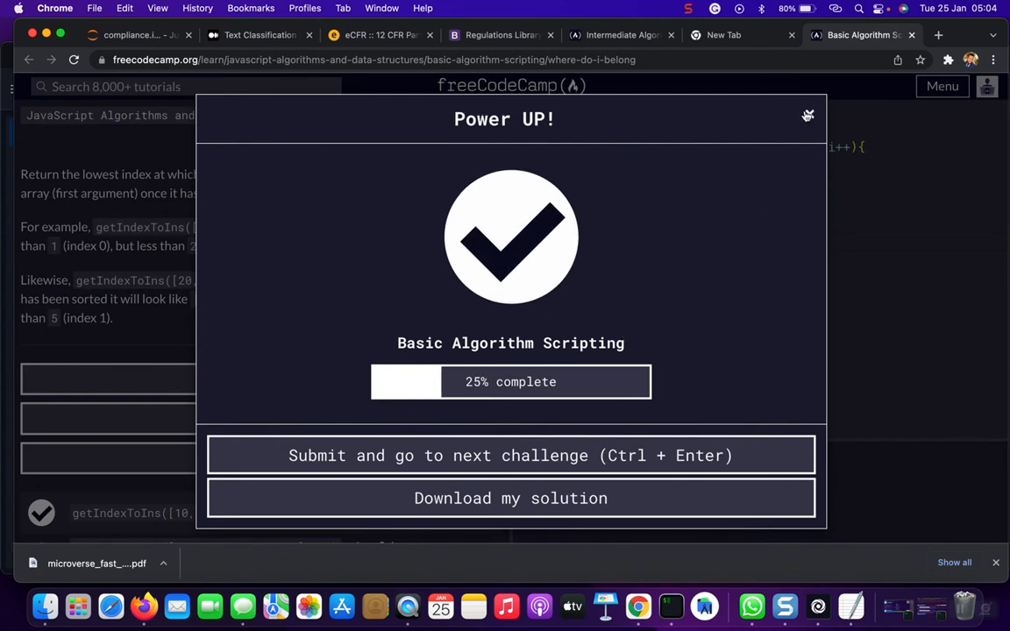
click(807, 115)
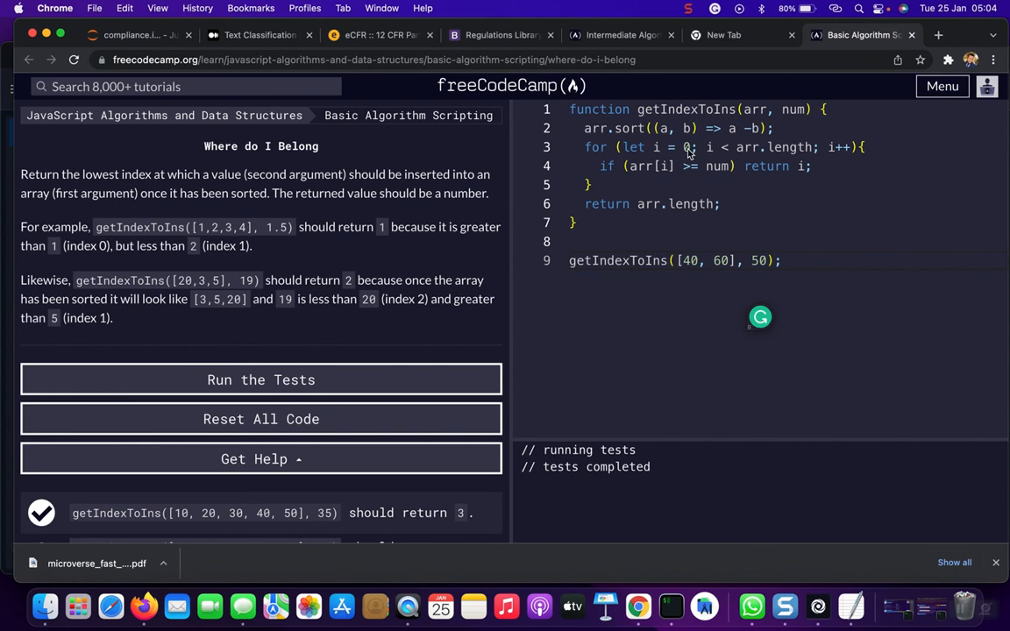
click(688, 8)
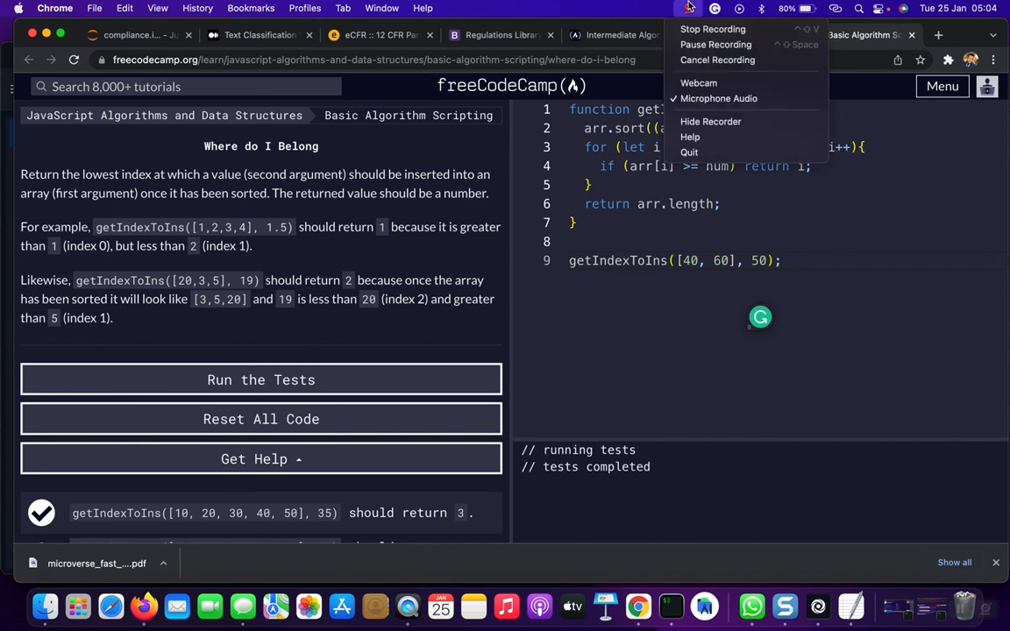